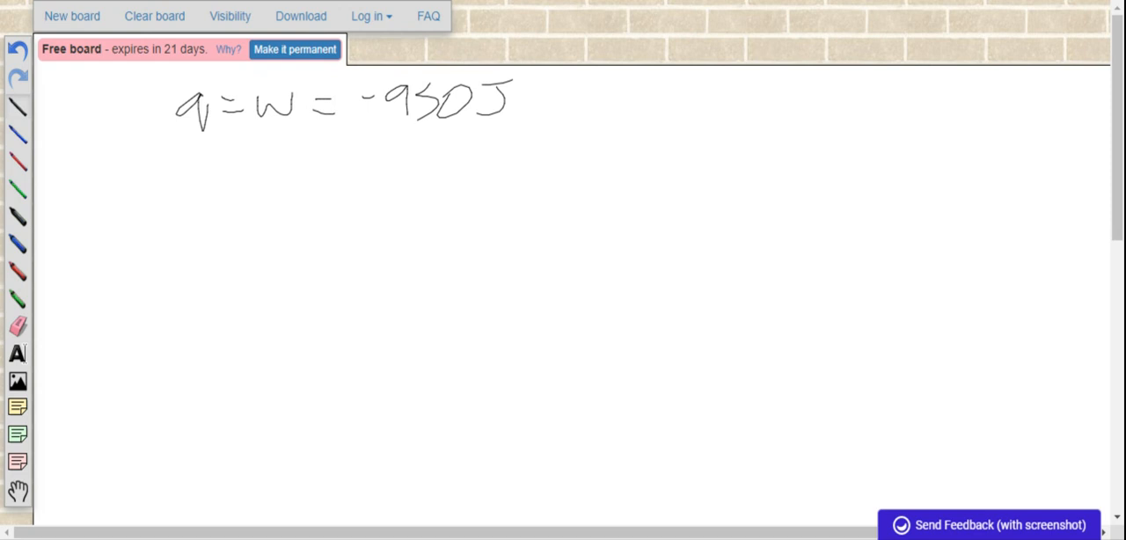
# Step: Handwrite -950 J × 1 L·atm / 101.3 J = -9.38 L·atm on the second line
pyautogui.moveTo(141, 179); pyautogui.dragTo(220, 185)
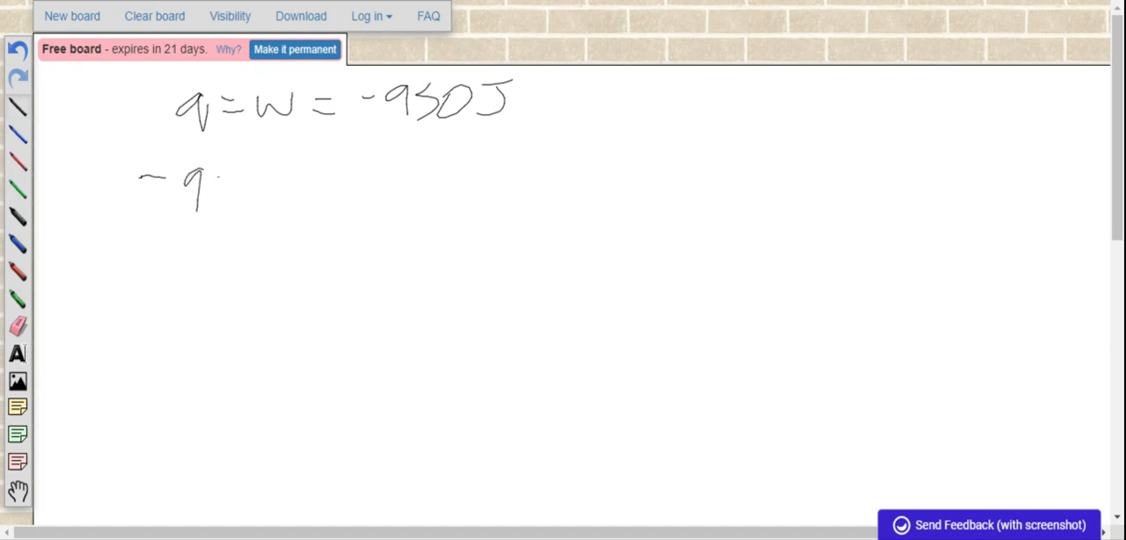
pyautogui.moveTo(211, 185); pyautogui.dragTo(335, 202)
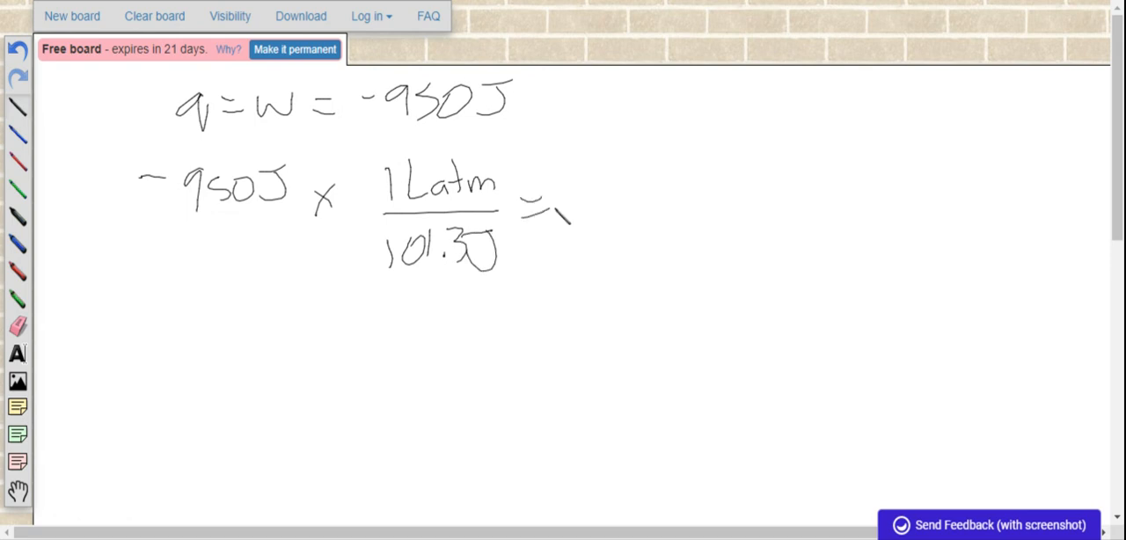
pyautogui.moveTo(598, 190); pyautogui.dragTo(651, 184)
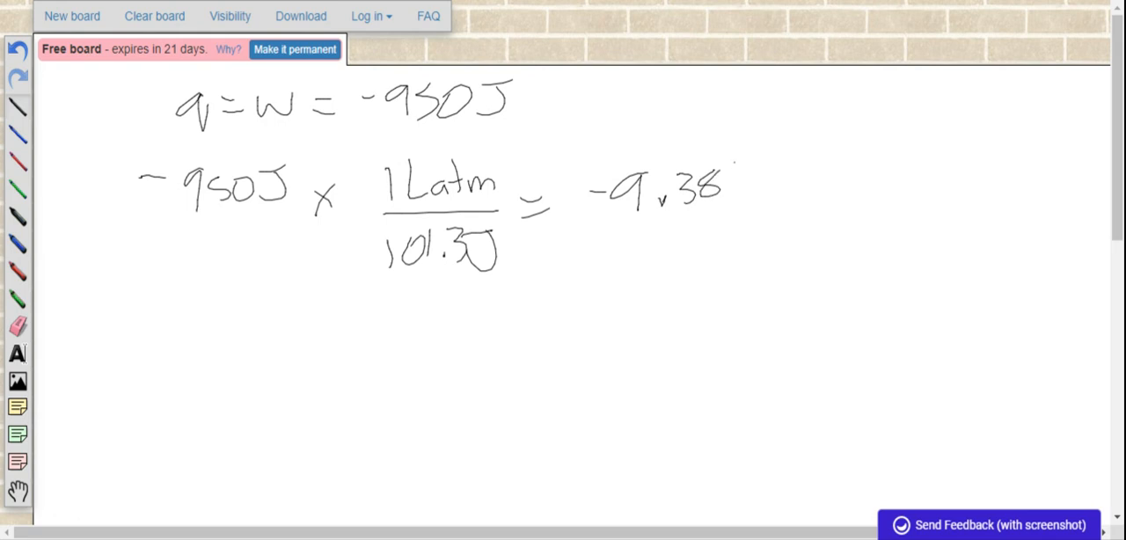
pyautogui.moveTo(730, 184); pyautogui.dragTo(813, 190)
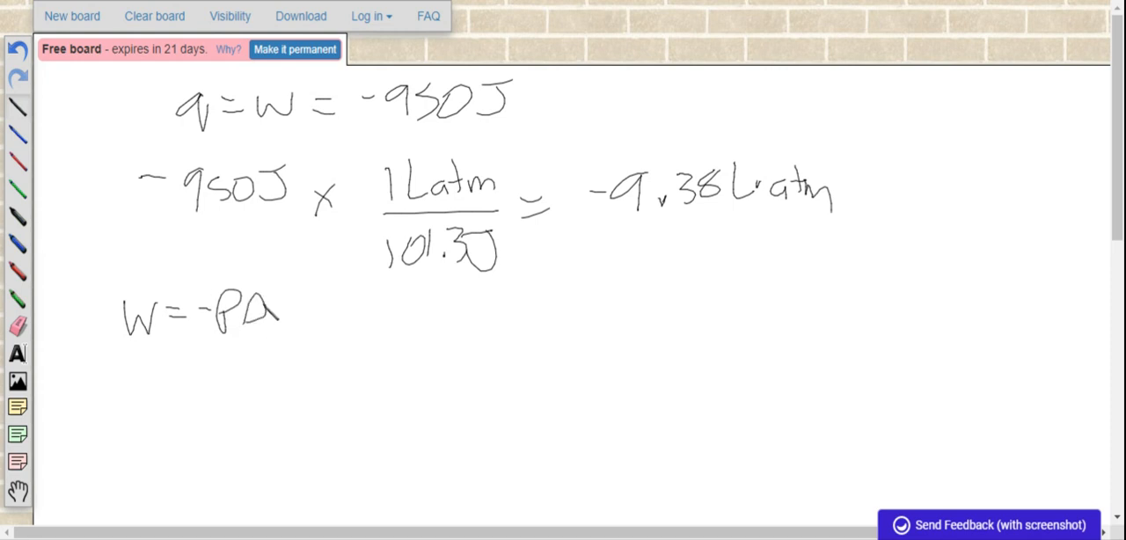
# Step: Add V to finish W = -PΔV and start writing -9.38 beneath it
pyautogui.moveTo(285, 303); pyautogui.dragTo(313, 326)
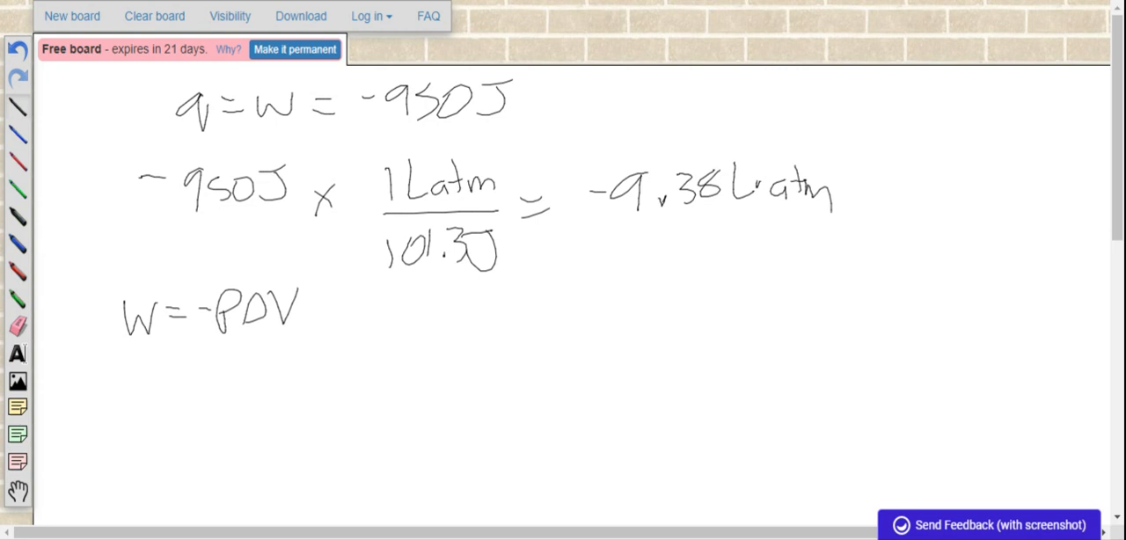
pyautogui.moveTo(141, 383); pyautogui.dragTo(159, 383)
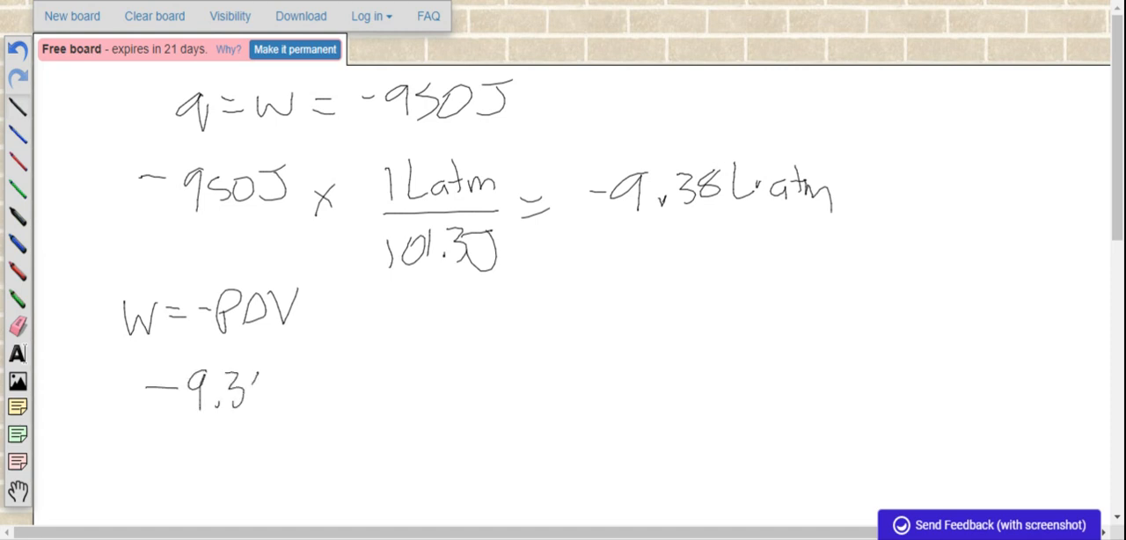
# Step: Handwrite -9.38 L·atm = -650/760 atm as the start of the substitution
pyautogui.moveTo(256, 388); pyautogui.dragTo(308, 388)
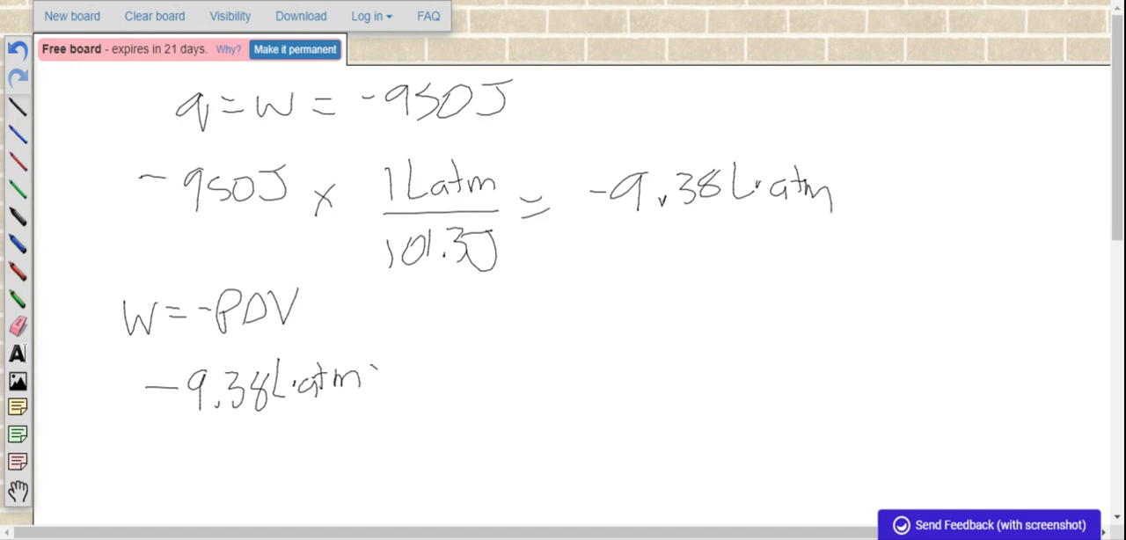
pyautogui.moveTo(384, 373); pyautogui.dragTo(408, 391)
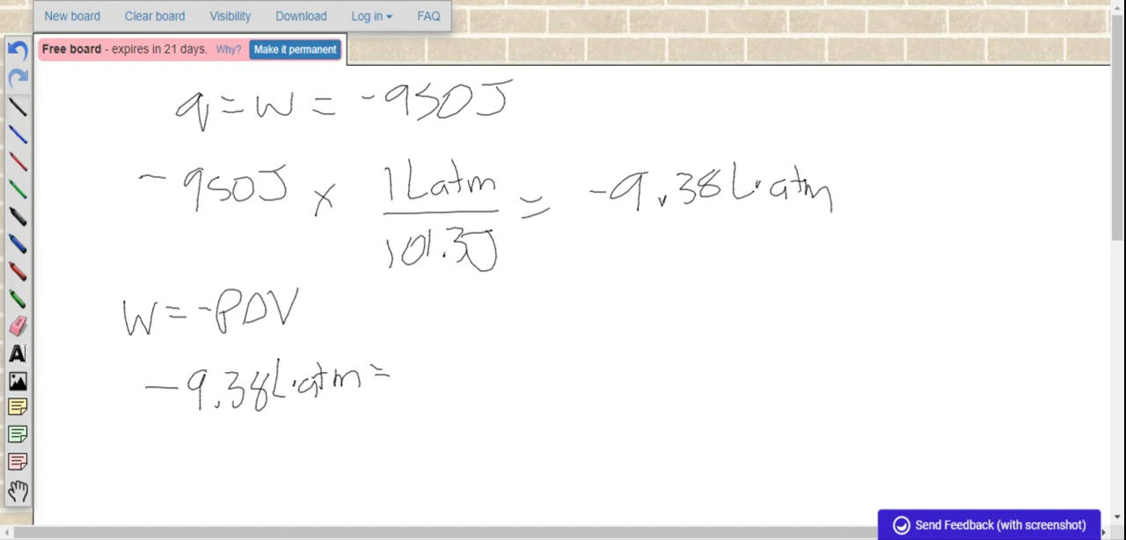
pyautogui.moveTo(413, 352); pyautogui.dragTo(457, 366)
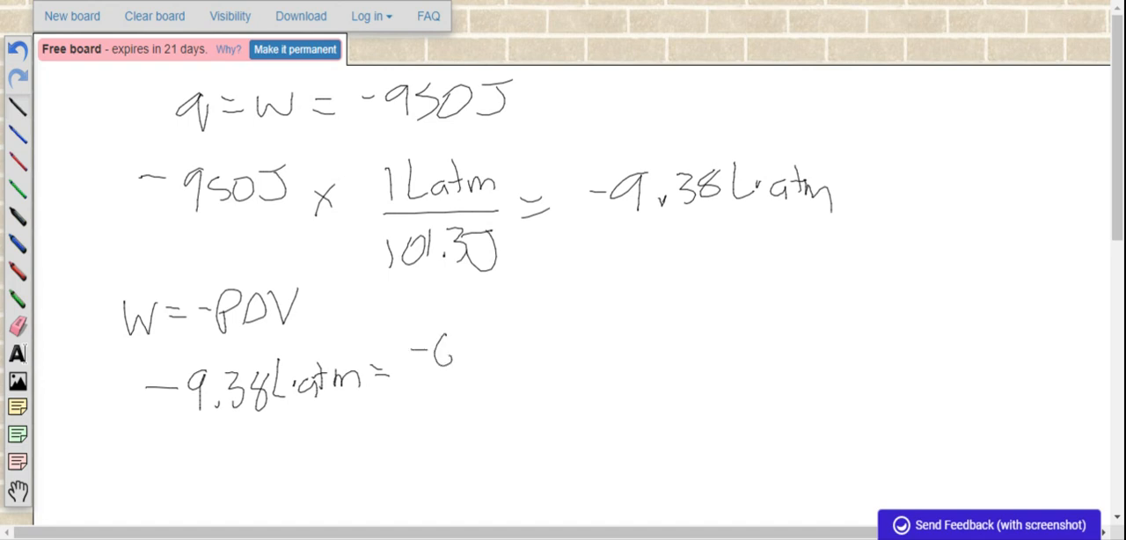
pyautogui.moveTo(414, 352); pyautogui.dragTo(507, 370)
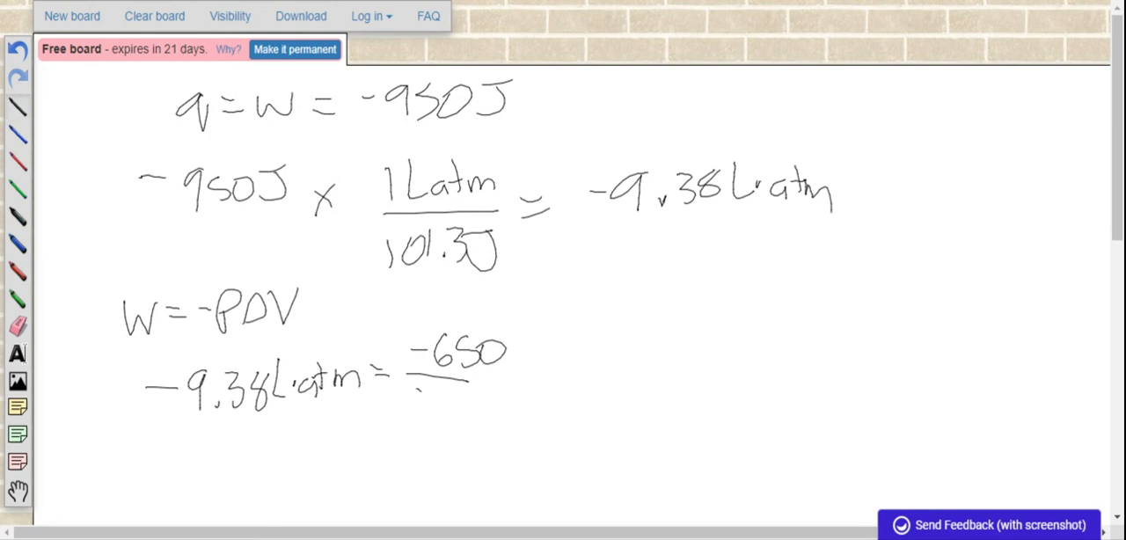
pyautogui.moveTo(414, 396); pyautogui.dragTo(493, 404)
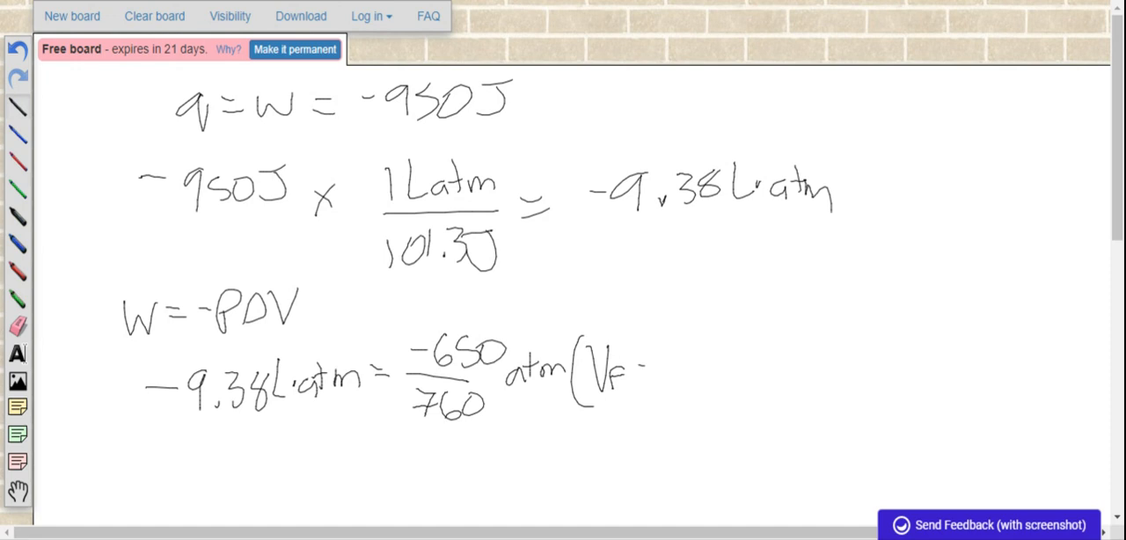
# Step: Add the volume term (Vf − 0.040 L) and the result = 11
pyautogui.moveTo(652, 370); pyautogui.dragTo(774, 369)
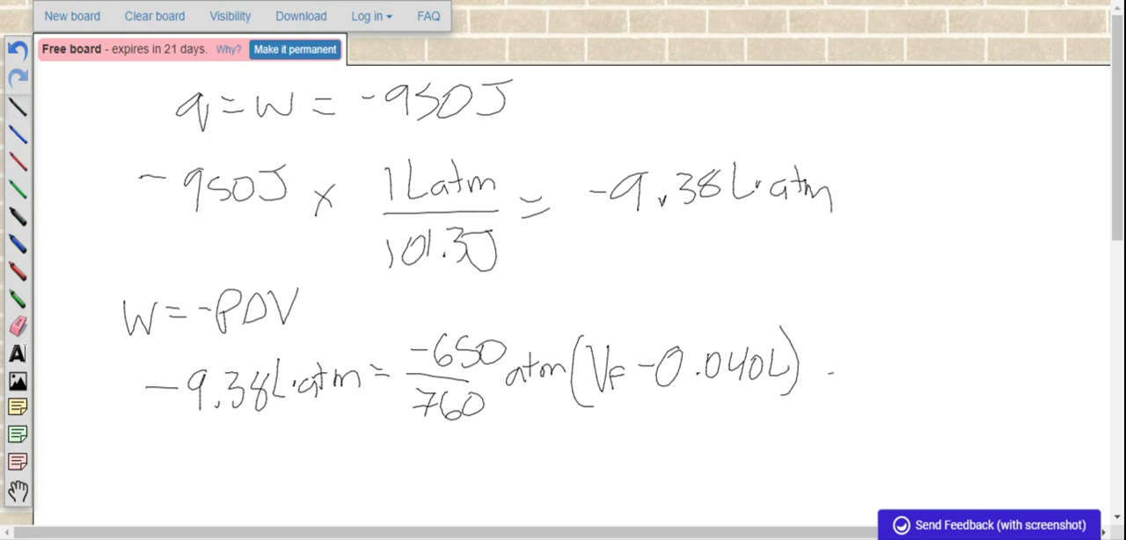
pyautogui.moveTo(836, 373); pyautogui.dragTo(950, 379)
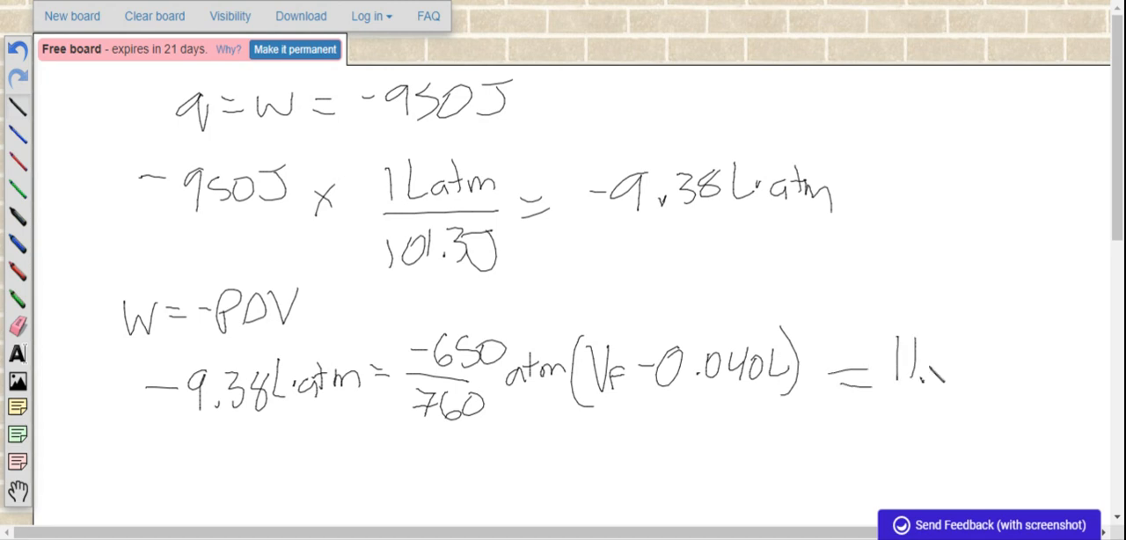